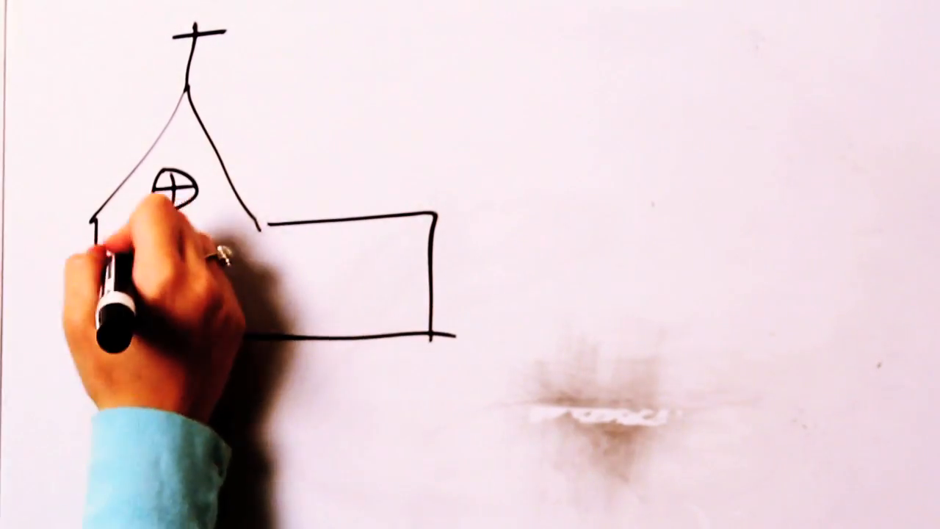
pyautogui.write('School')
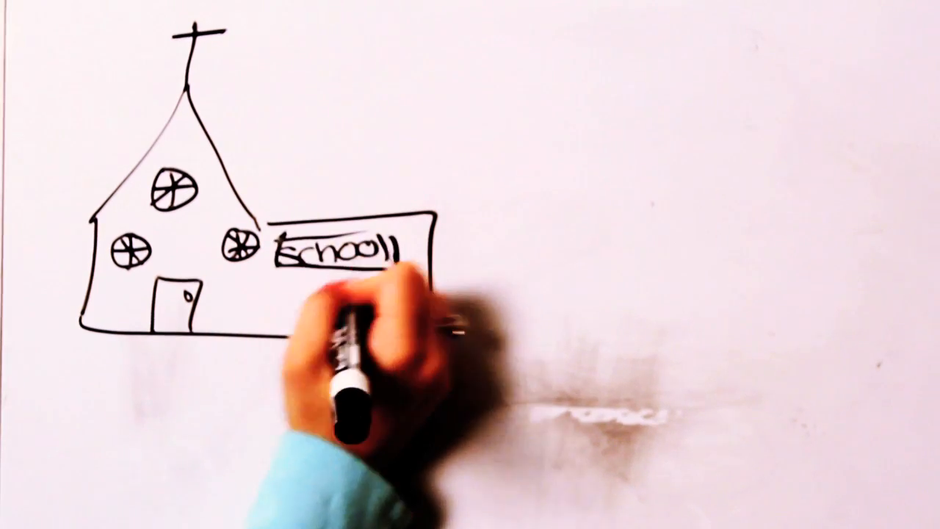